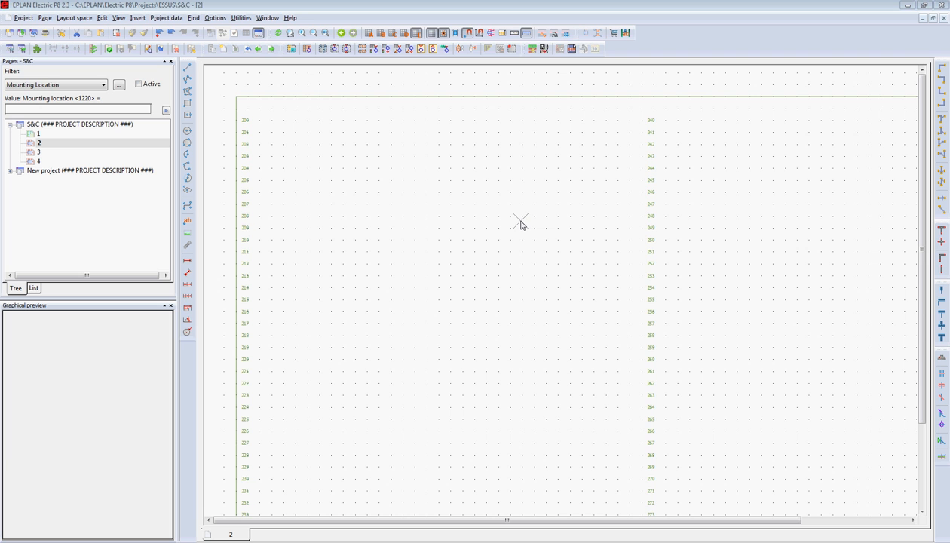
mouse_move(293, 154)
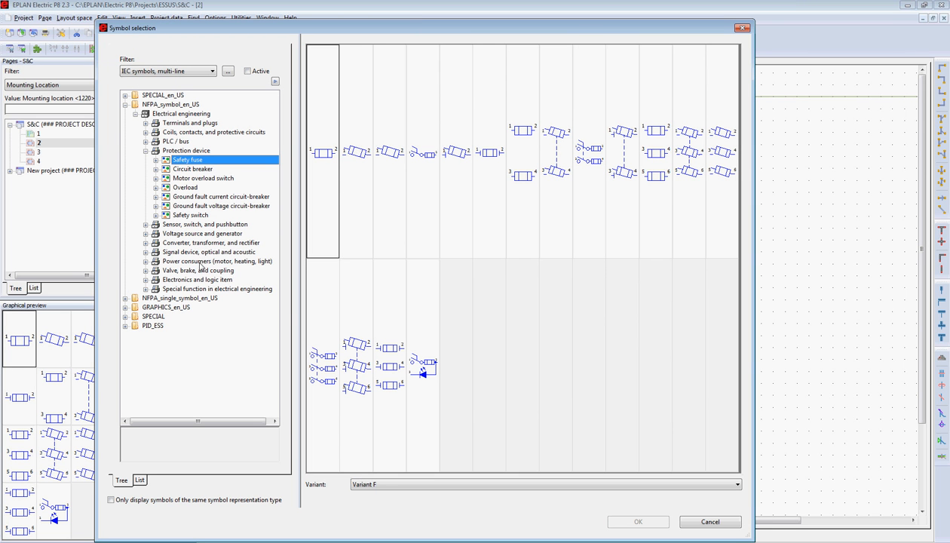
- Insert the three-phase motor symbol on page 2 and accept the designation MTR205
left_click(216, 261)
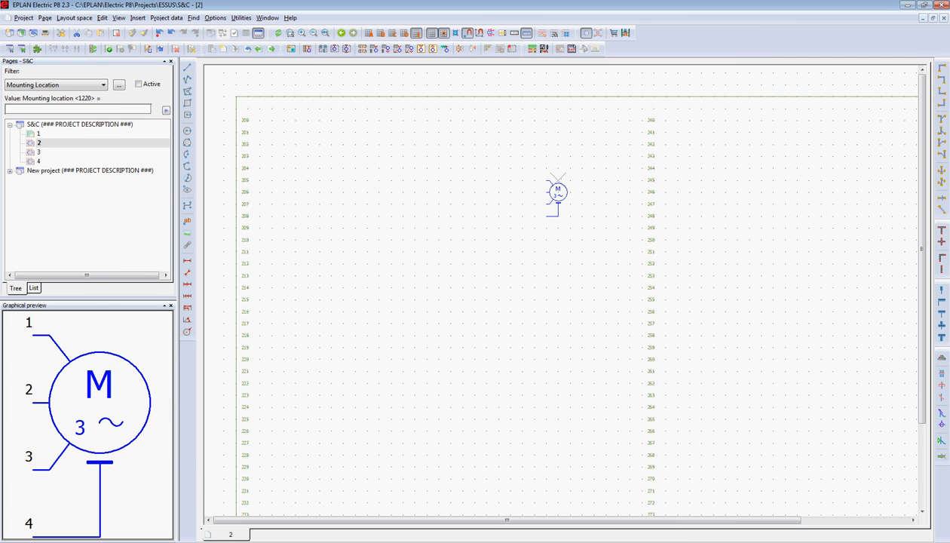
double_click(556, 192)
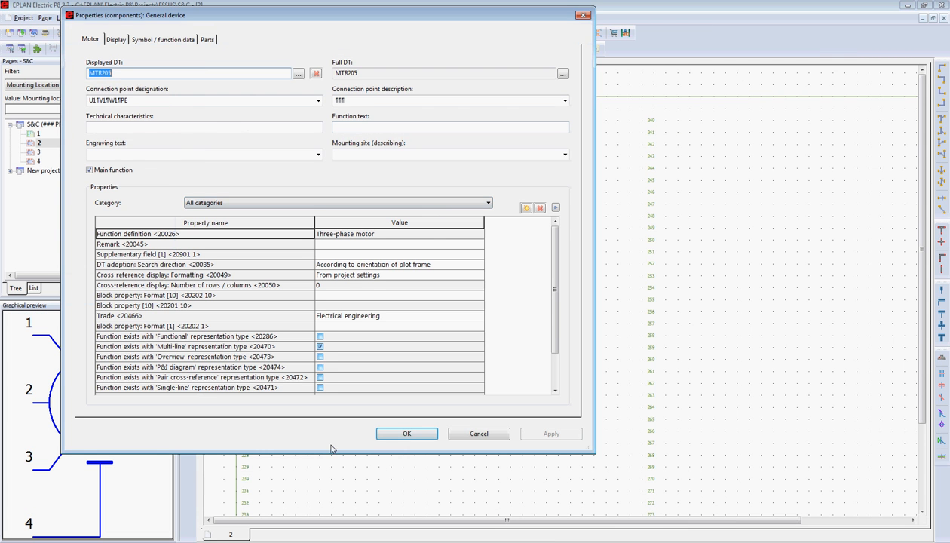
left_click(406, 434)
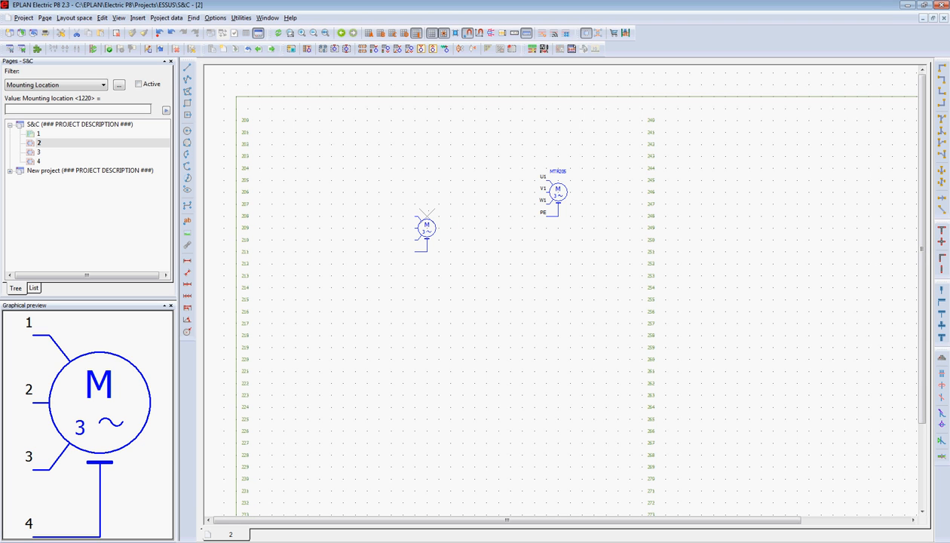
- Place four potential connection points at the left ends of the motor's lines
left_click(138, 18)
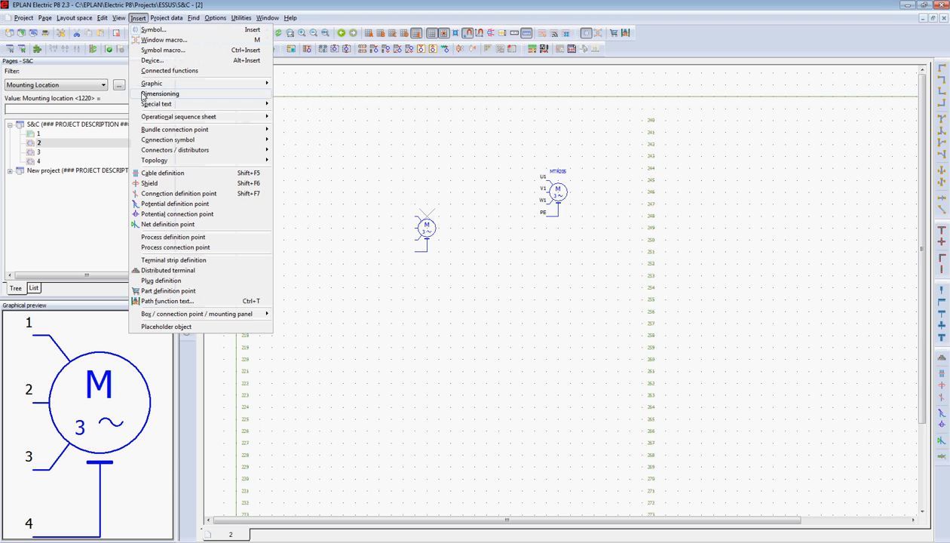
left_click(267, 185)
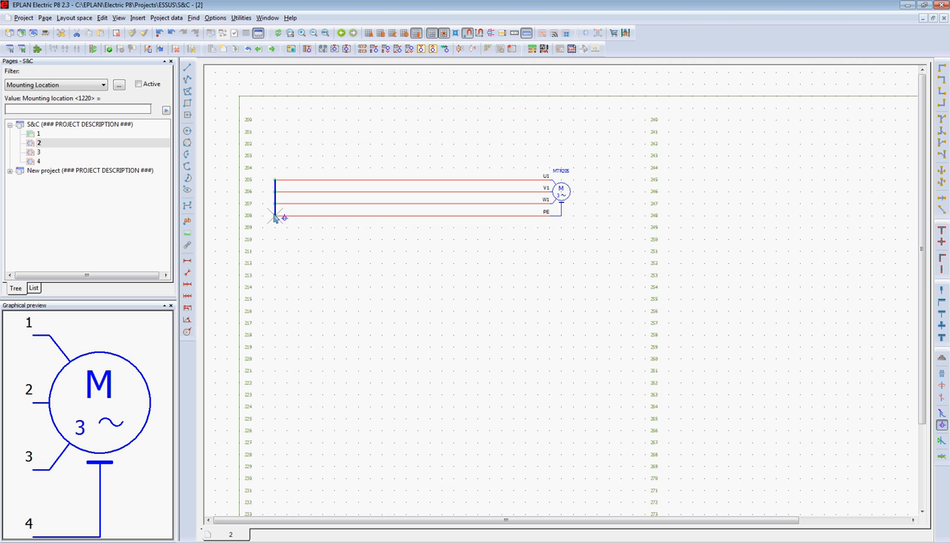
double_click(278, 216)
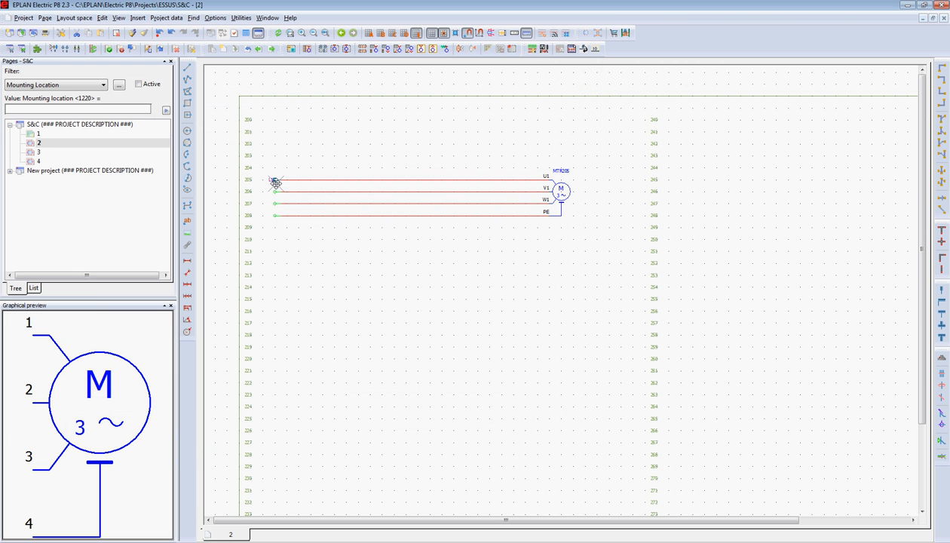
- Name the potential connection points L1, L2, L3 and GND
double_click(276, 184)
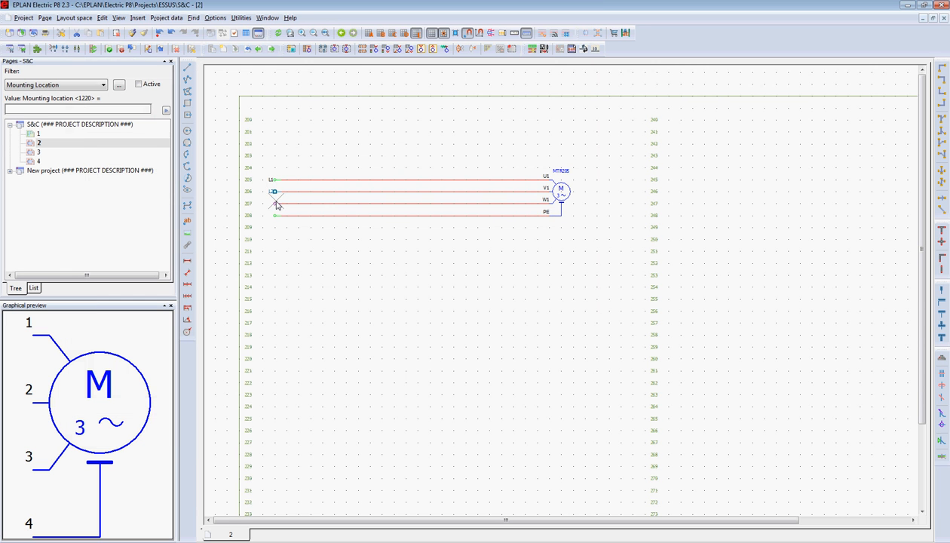
double_click(277, 201)
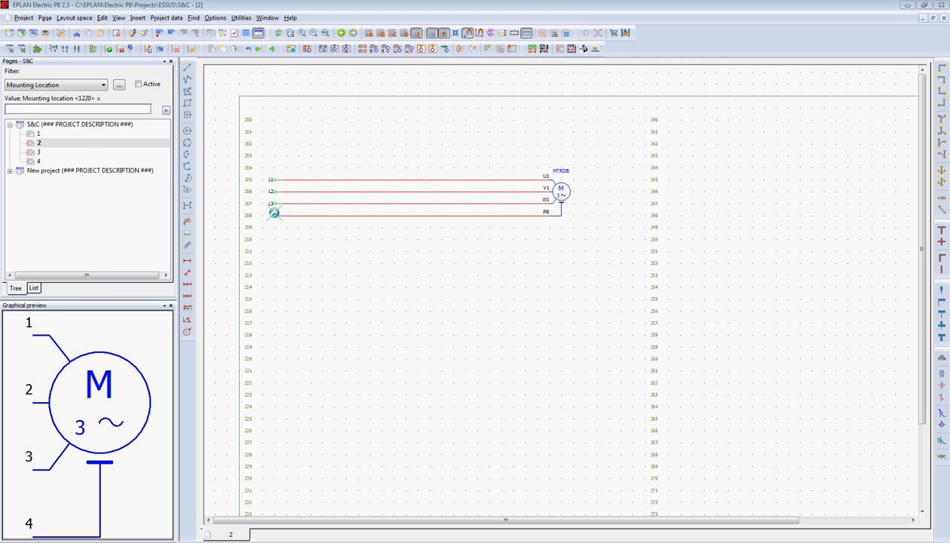
double_click(274, 214)
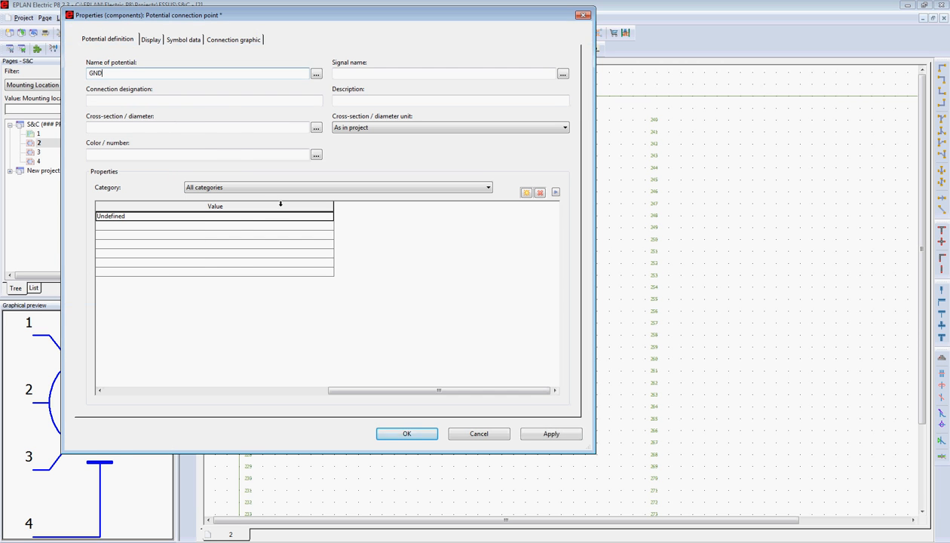
left_click(407, 434)
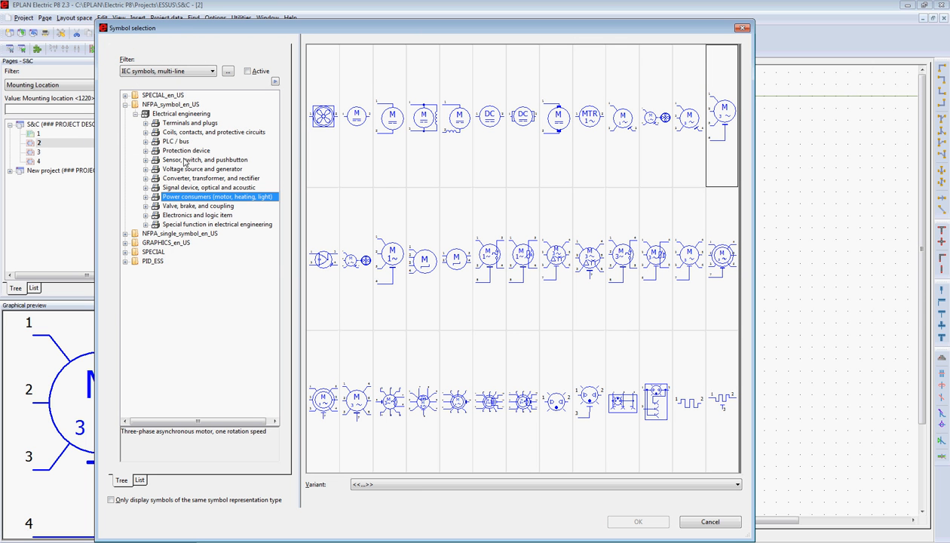
- Place the 6-connection motor overload switch MOL205 on the L1–L3 lines
left_click(146, 150)
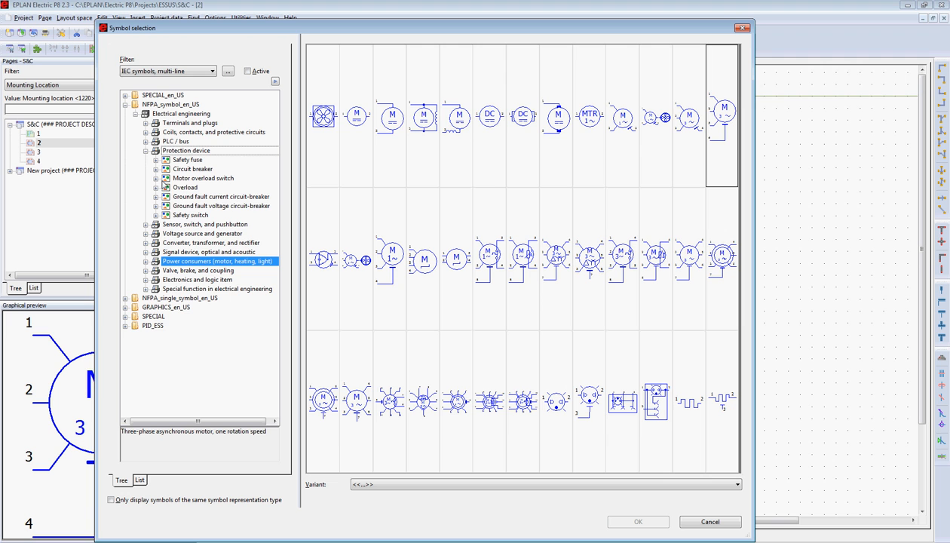
left_click(202, 178)
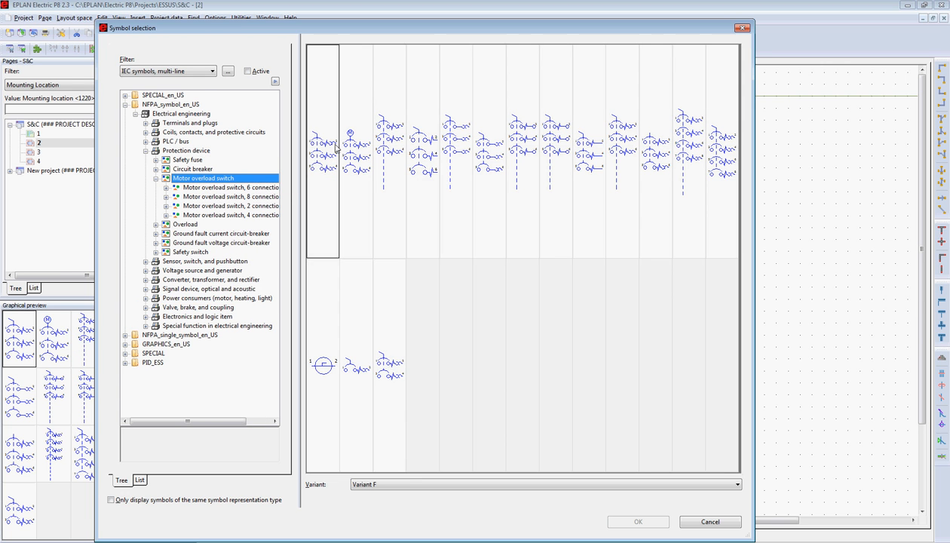
left_click(637, 522)
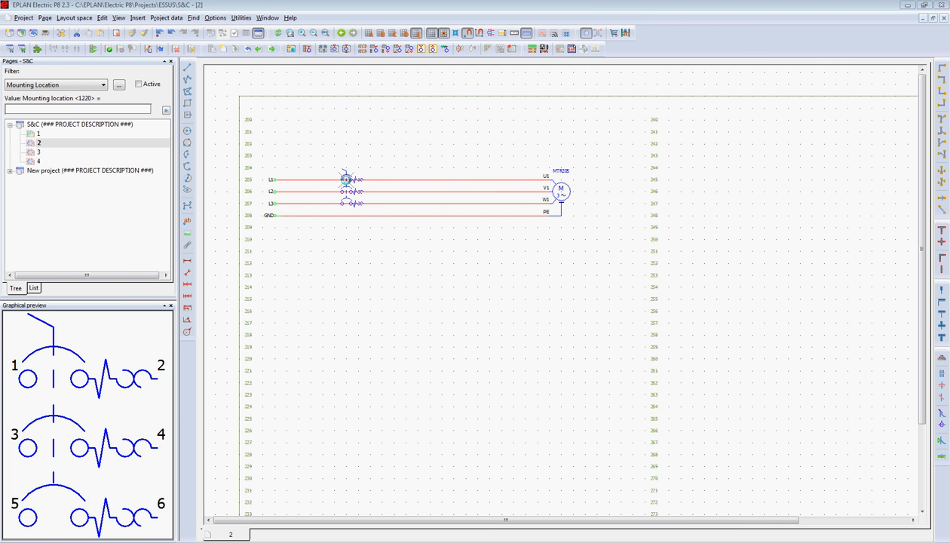
double_click(346, 179)
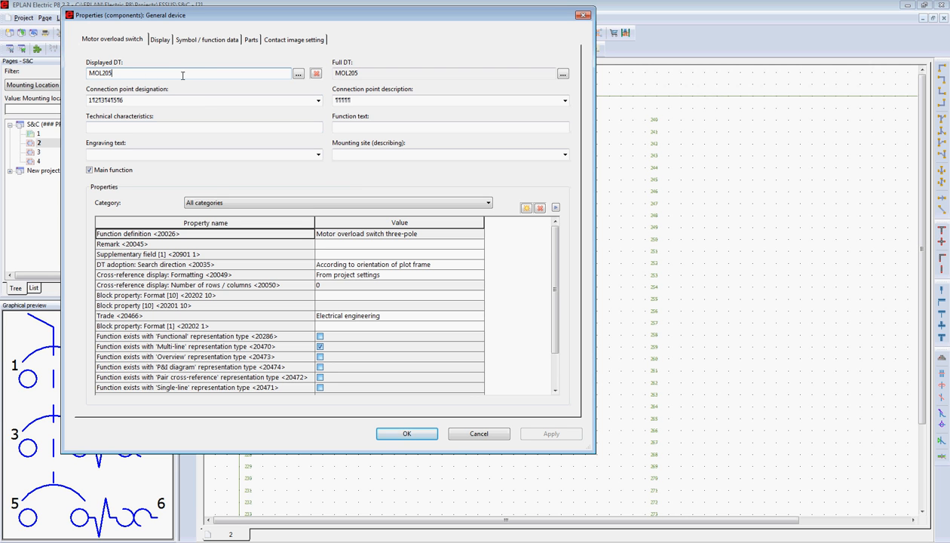
left_click(406, 433)
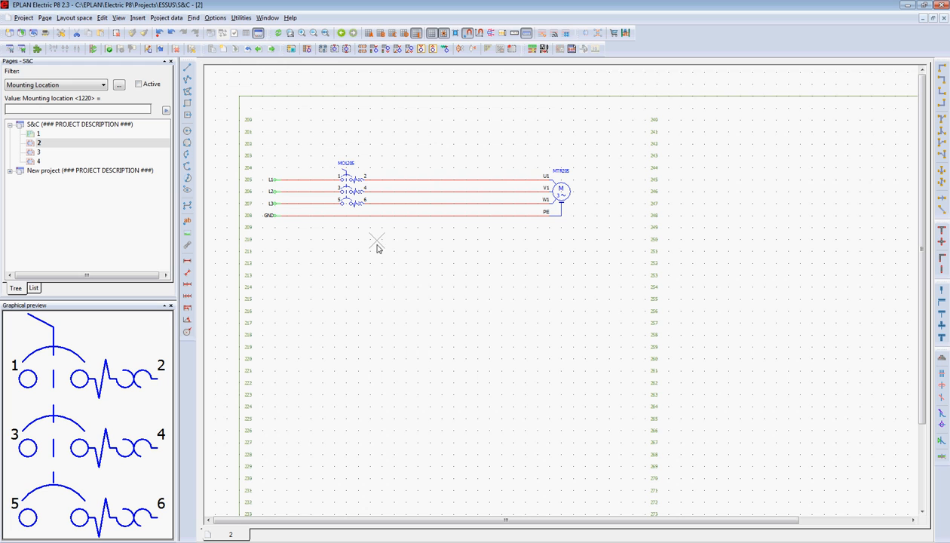
mouse_move(433, 161)
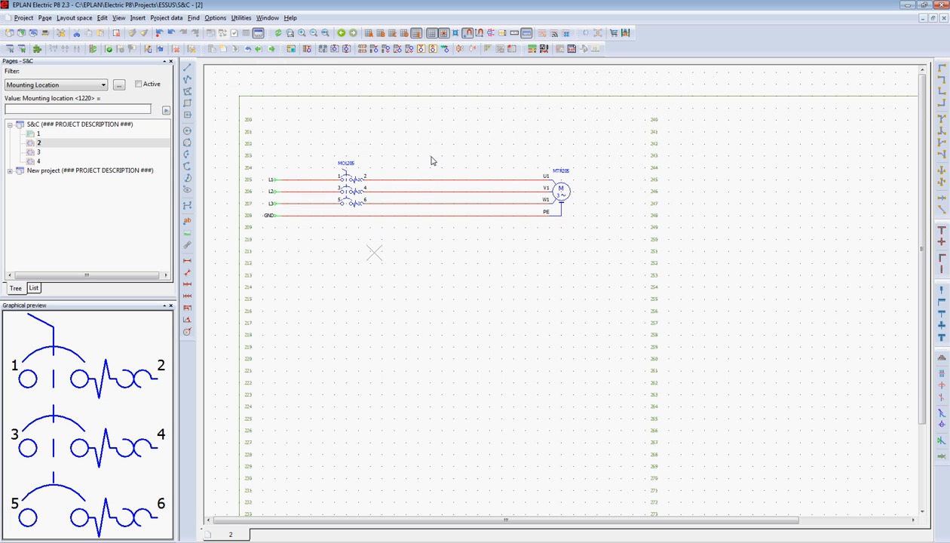
mouse_move(150, 5)
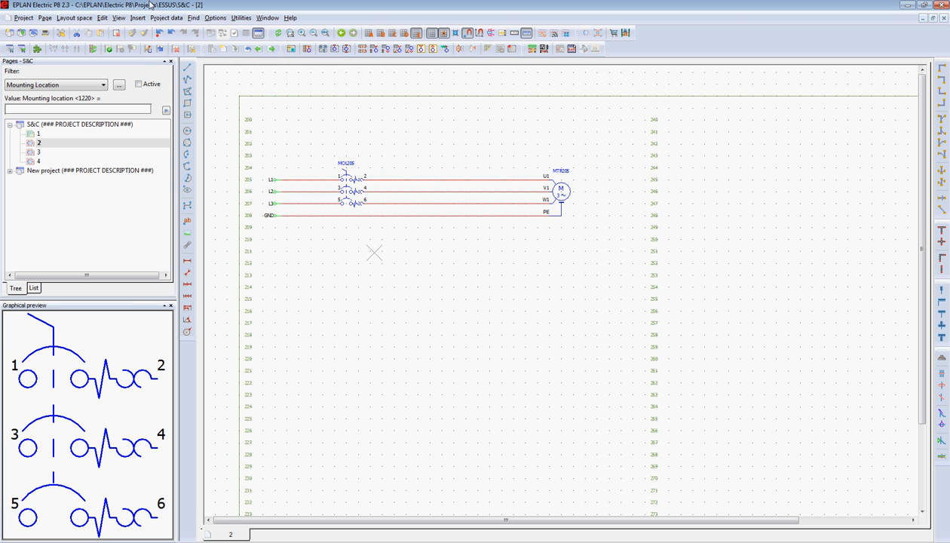
- Insert contactor CR205 using part A-B.100-C09J10 (Contactor 9 A) from the parts database
left_click(138, 17)
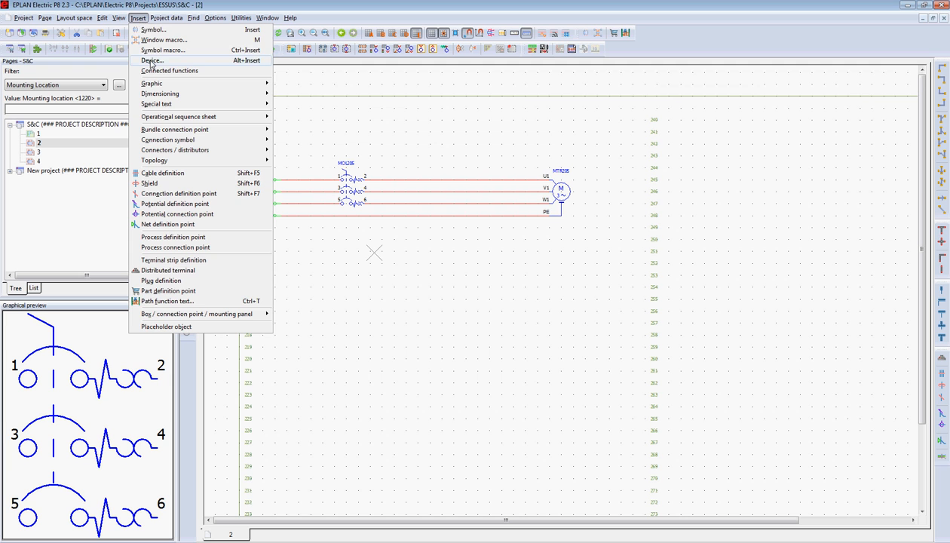
left_click(152, 60)
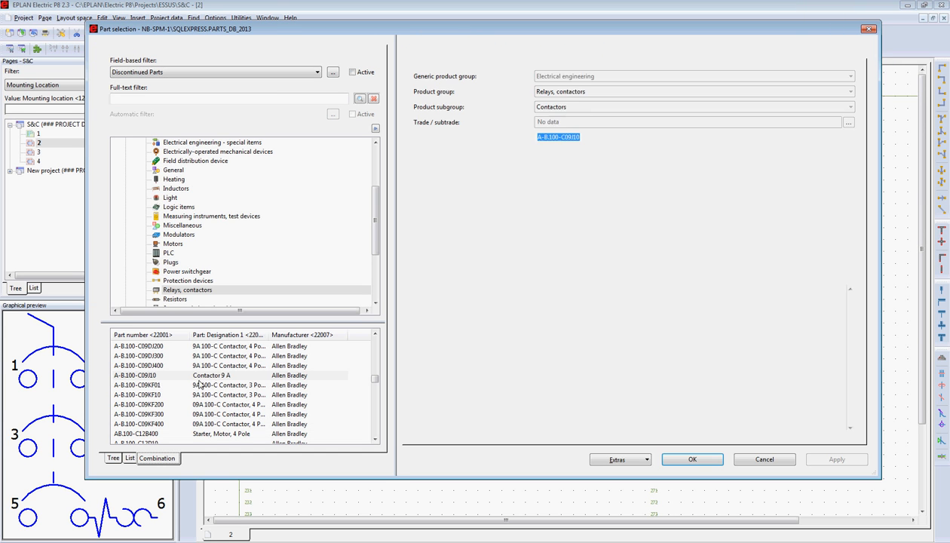
left_click(211, 375)
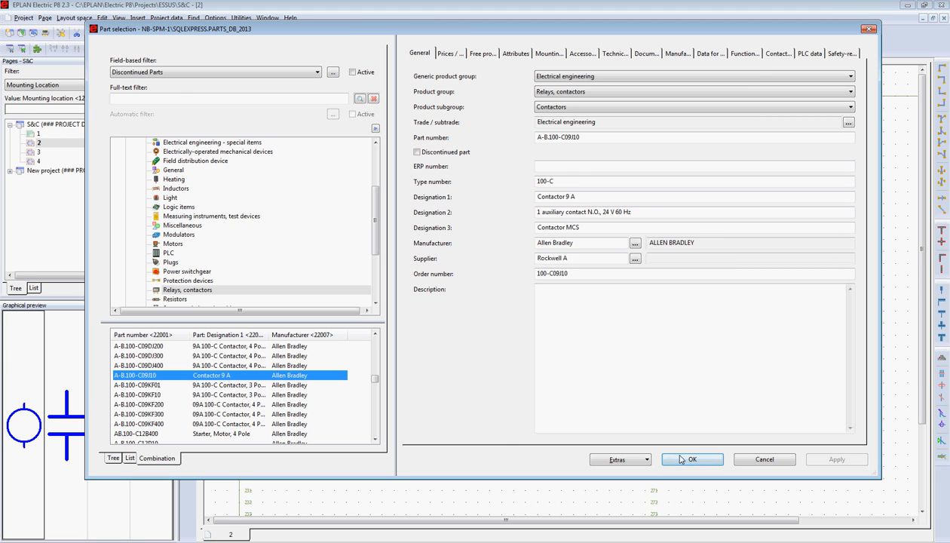
left_click(691, 459)
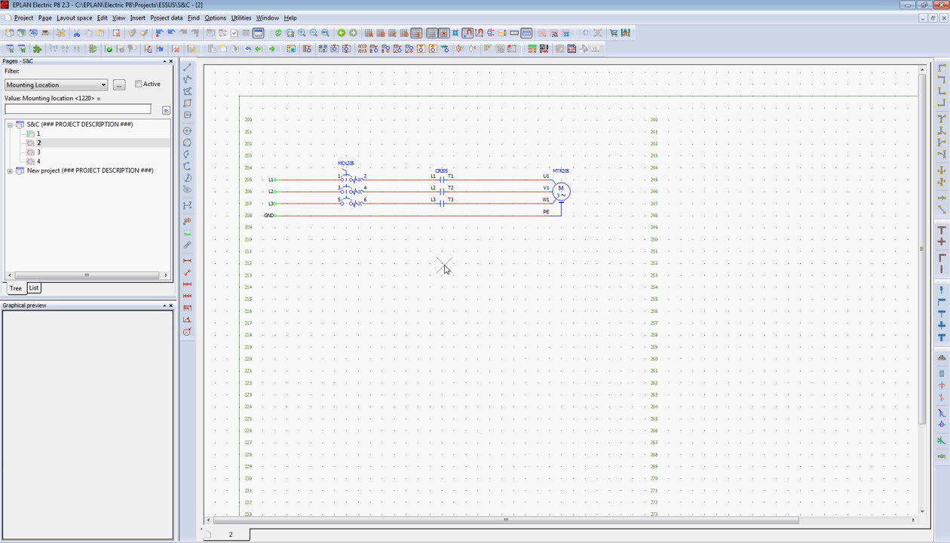
mouse_move(390, 138)
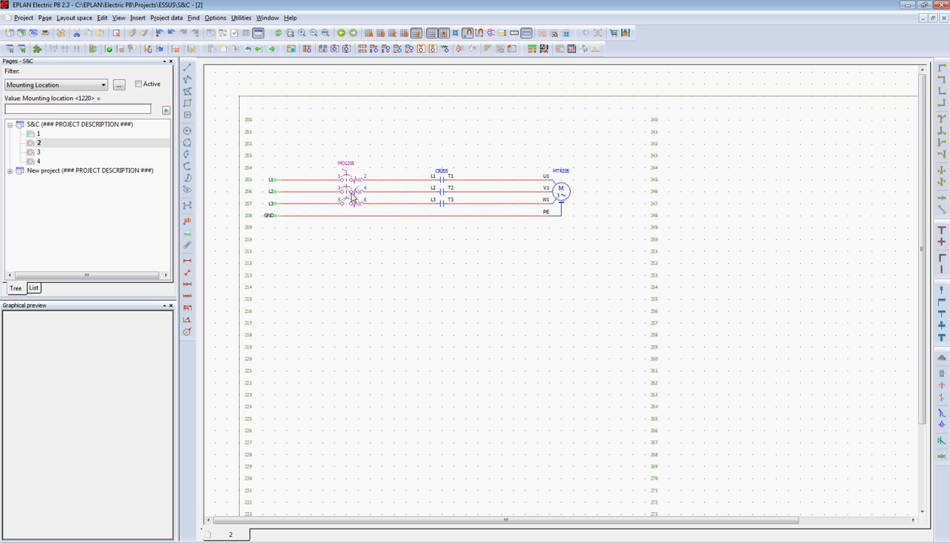
- Assign part A-B.140M-C2E-C16 (10–16 A motor protection) to MOL205
double_click(351, 190)
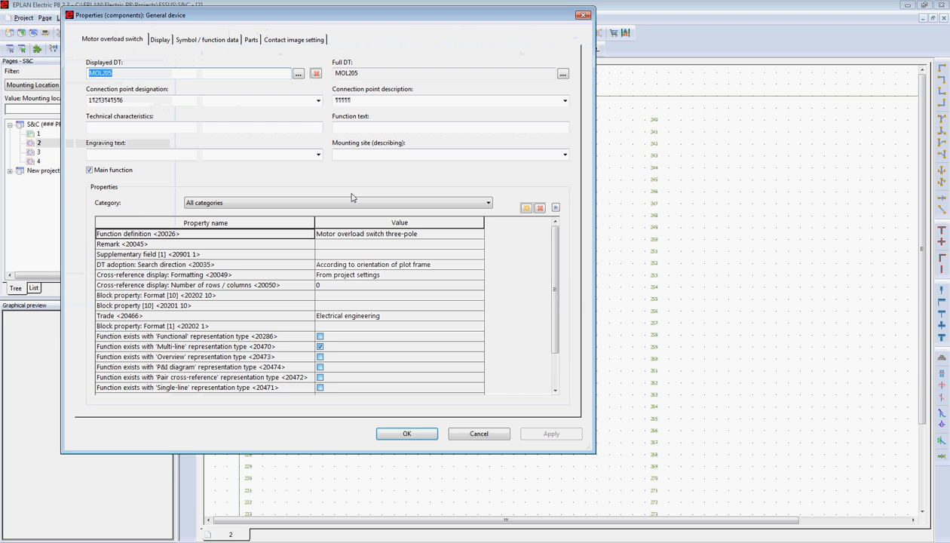
left_click(250, 39)
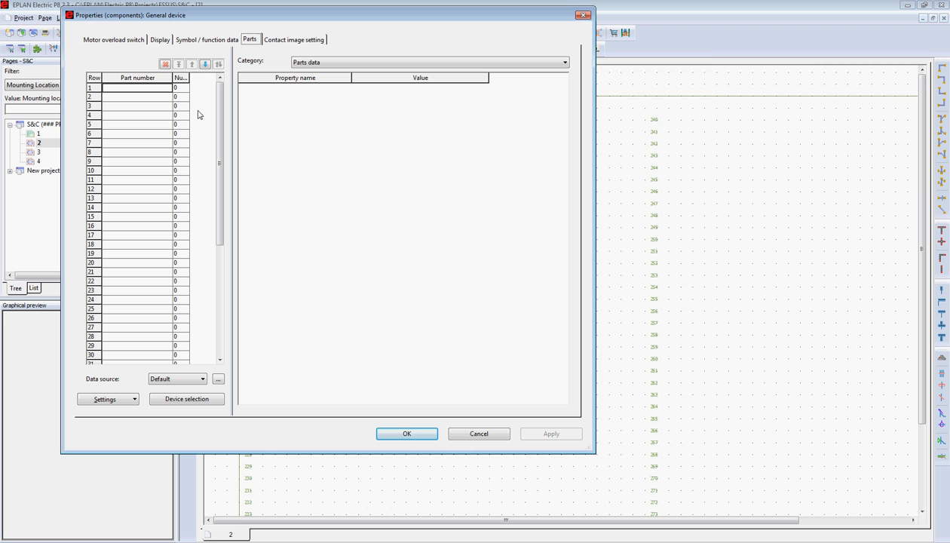
left_click(187, 399)
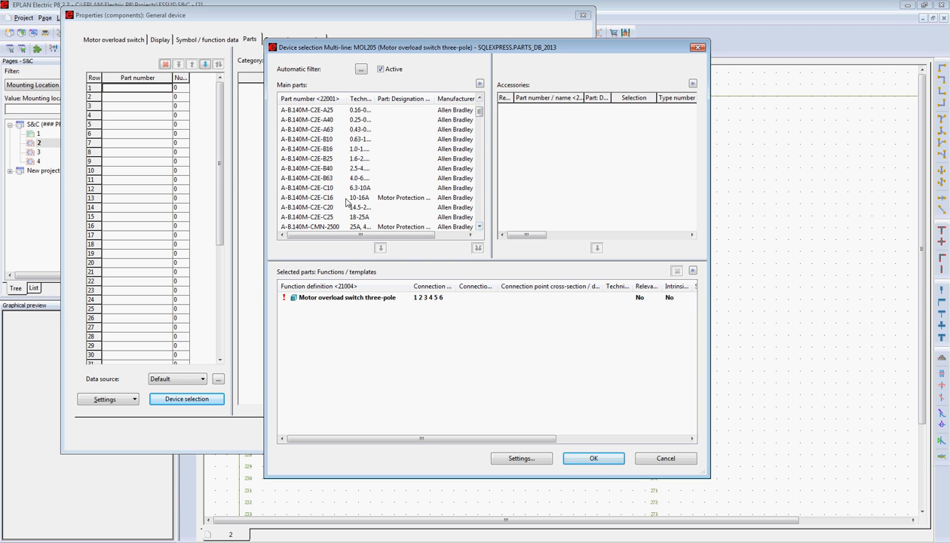
left_click(309, 197)
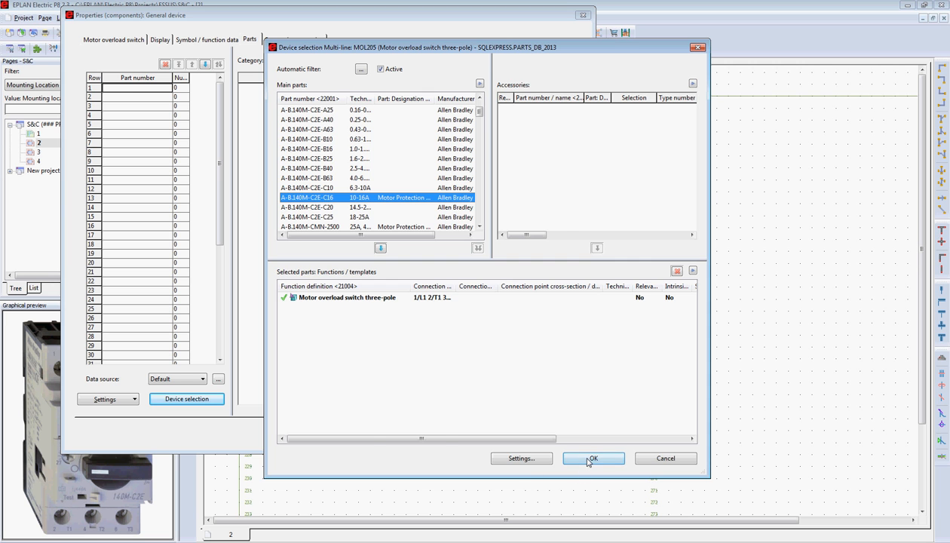
left_click(593, 458)
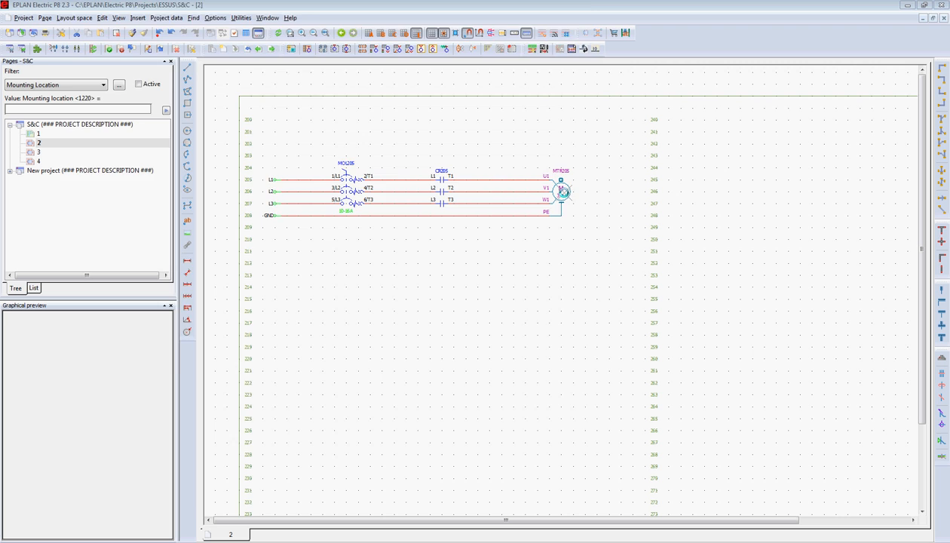
- Assign the Siemens SIE.1LA7080 0.75 kW squirrel-cage motor part to MTR205
double_click(562, 191)
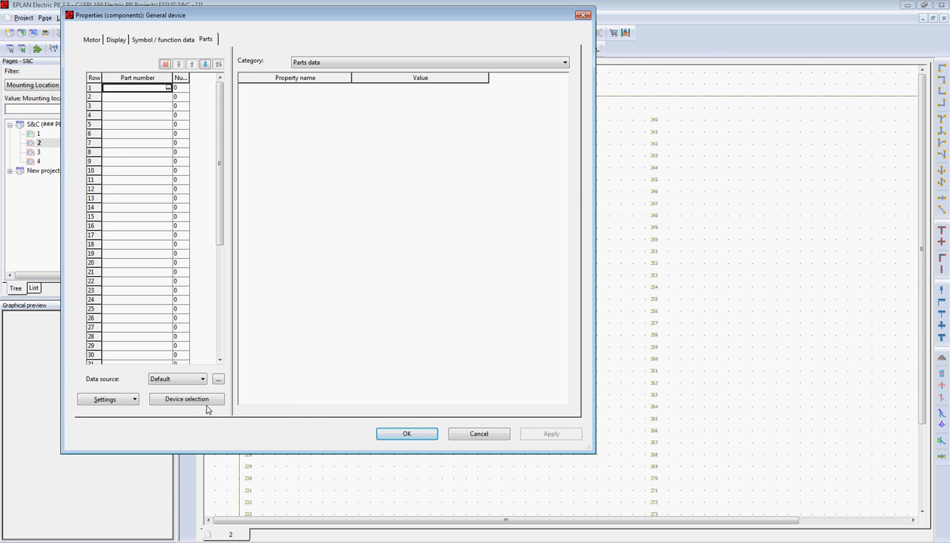
left_click(186, 399)
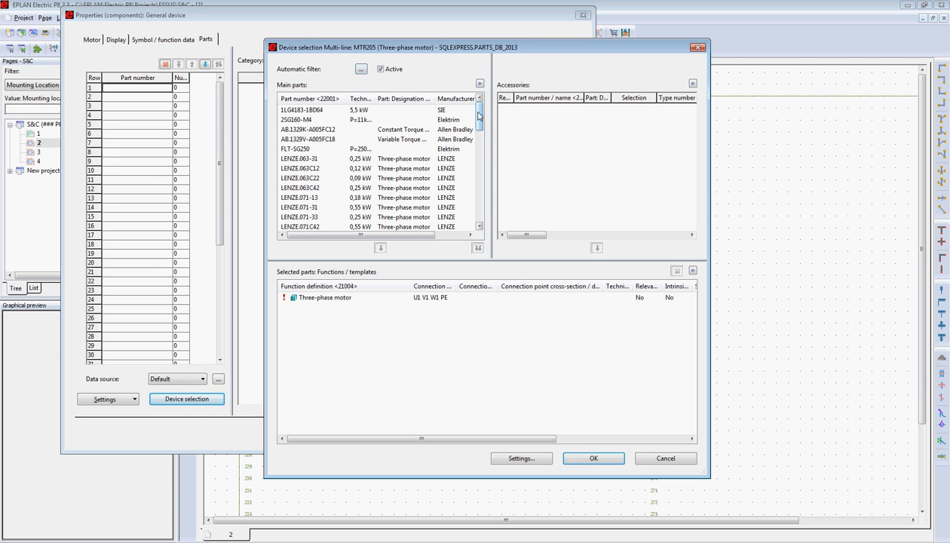
scroll("down", 3)
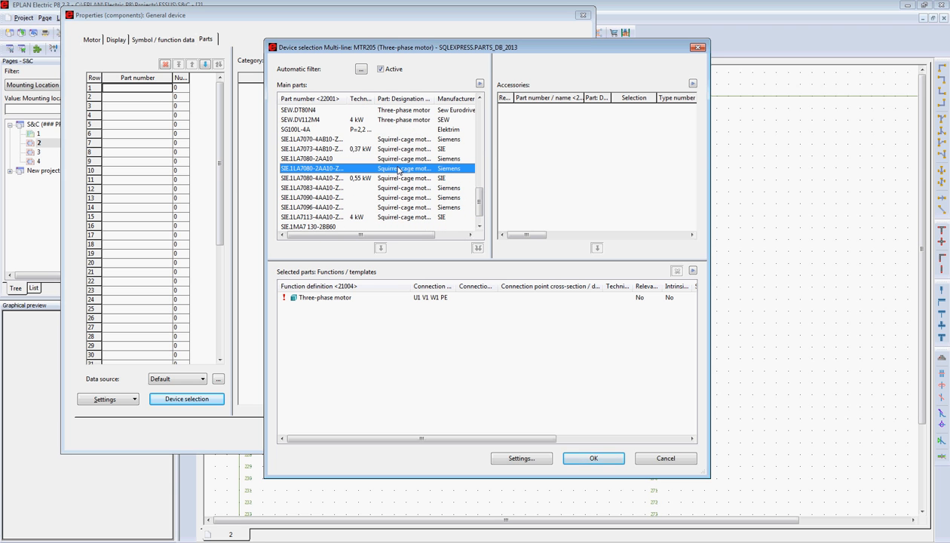
left_click(593, 458)
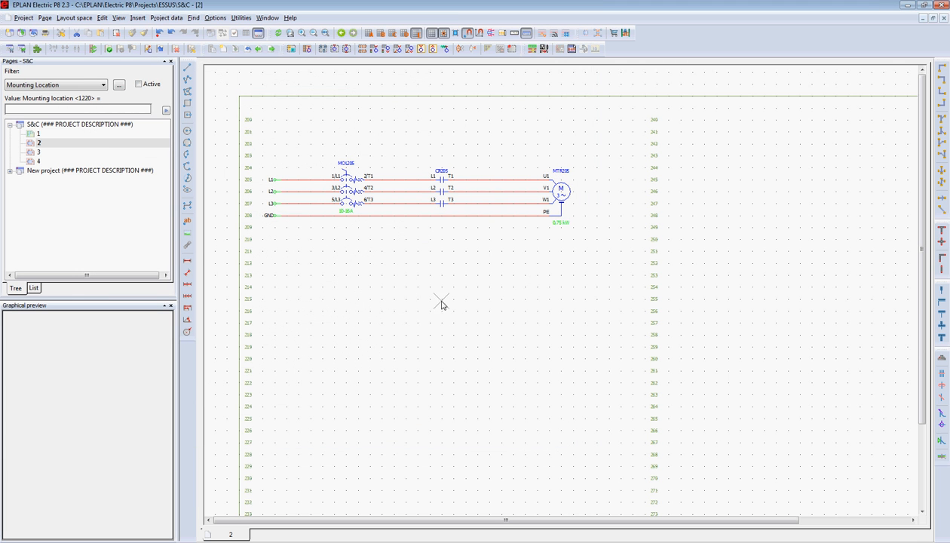
- Place NFPA Standard connection definition points on the whole motor circuit
left_click_drag(257, 143, 475, 282)
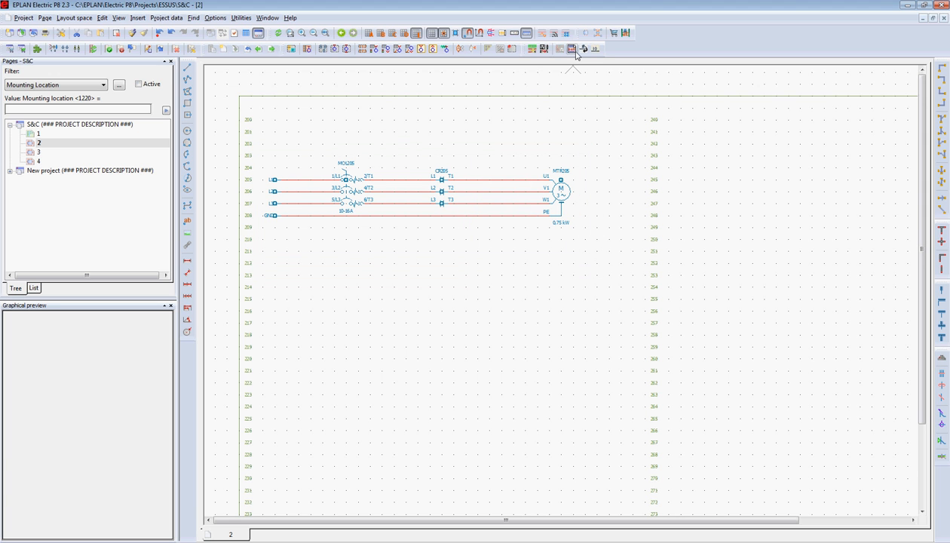
left_click(577, 49)
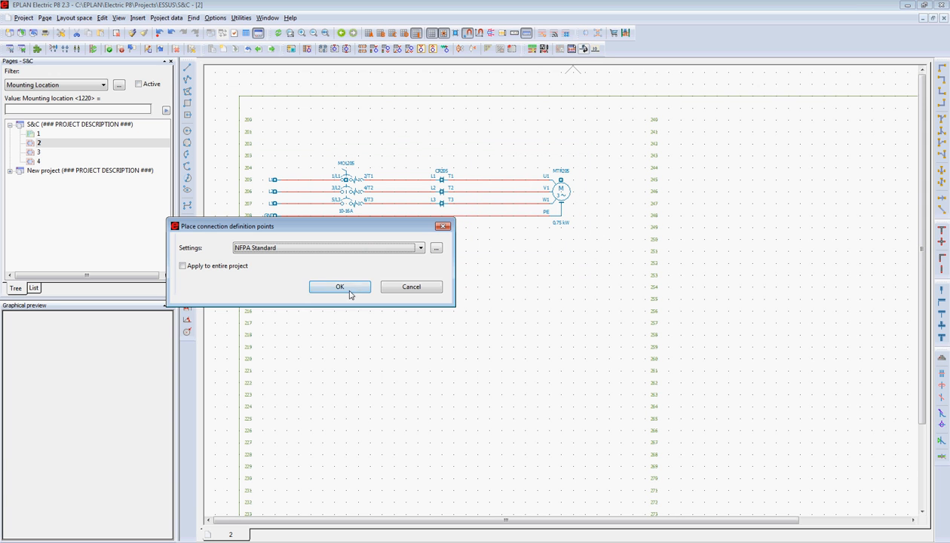
left_click(340, 287)
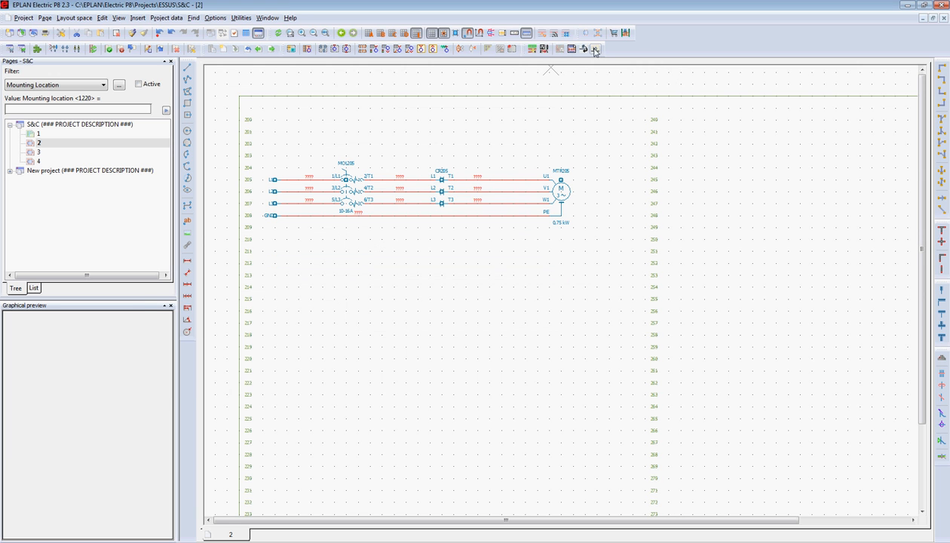
- Designate the circuit connections and accept the previewed wire numbers
left_click(595, 49)
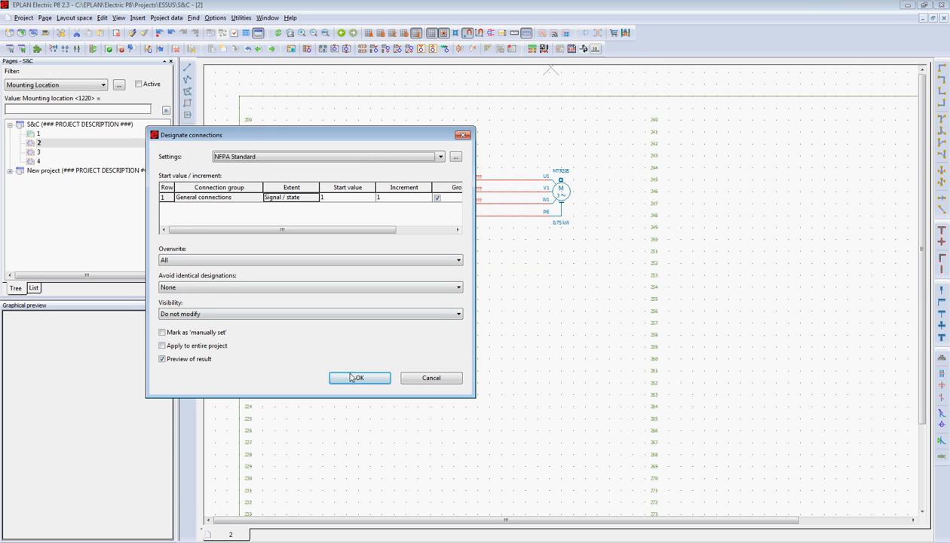
left_click(359, 378)
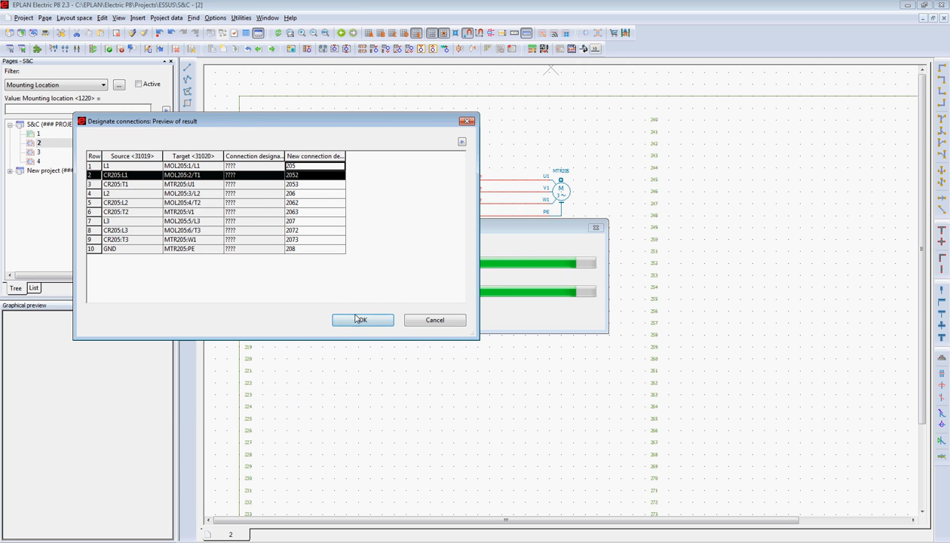
left_click(362, 319)
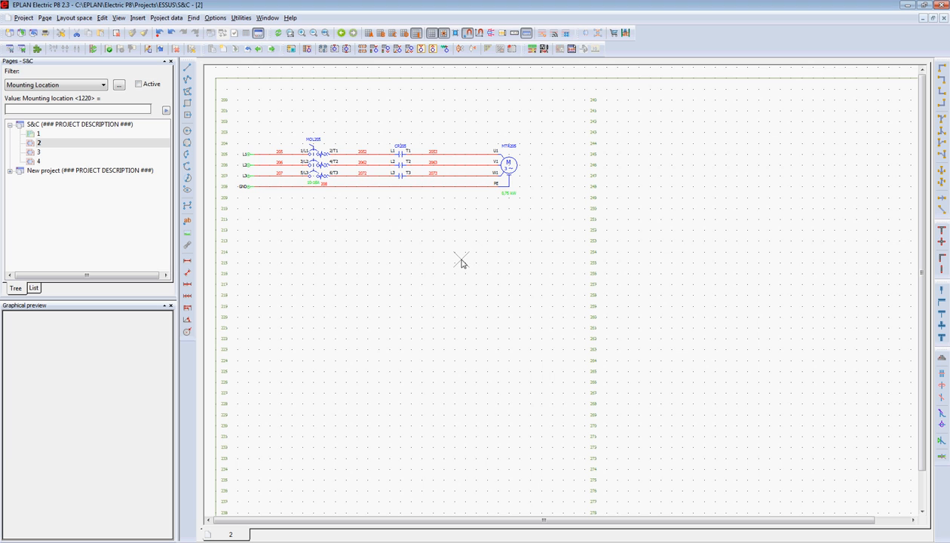
mouse_move(292, 119)
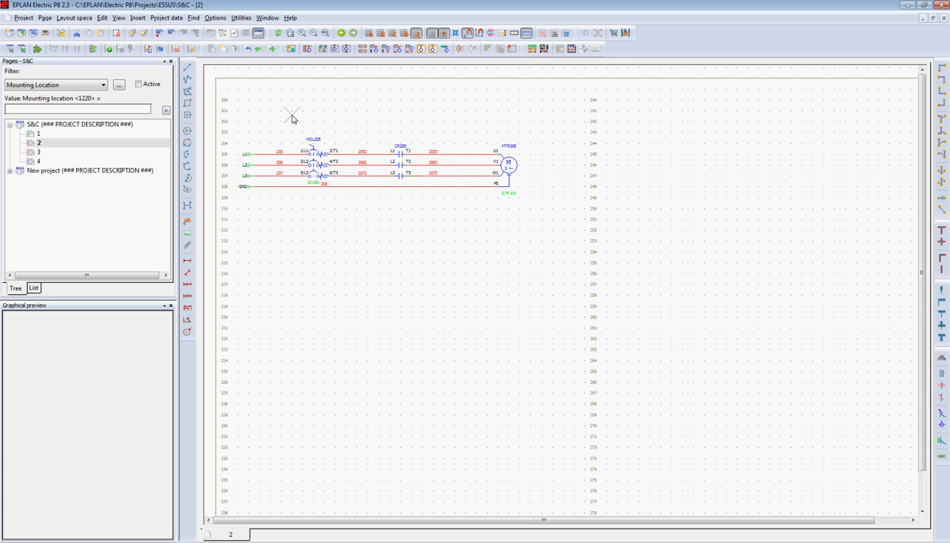
mouse_move(658, 214)
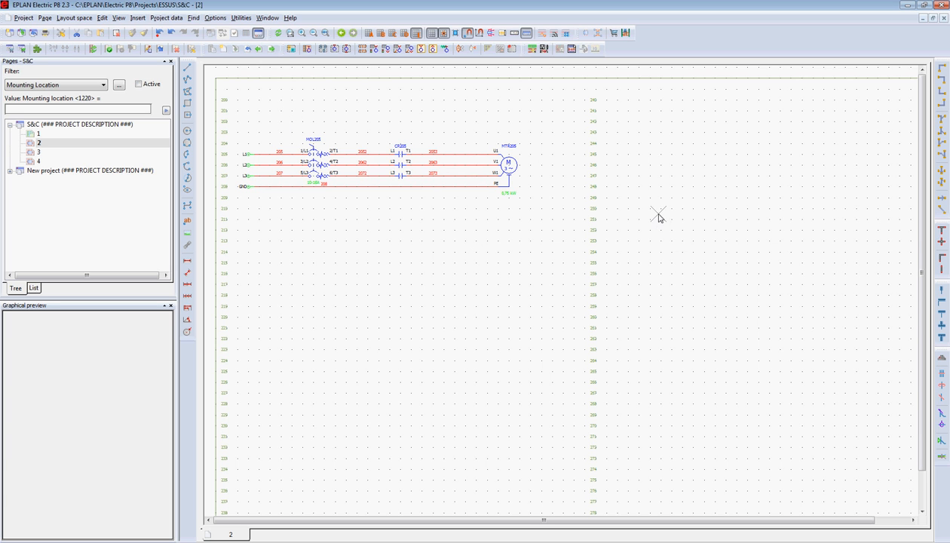
- Start a new report from Utilities > Reports > Generate to show Select report
left_click(241, 18)
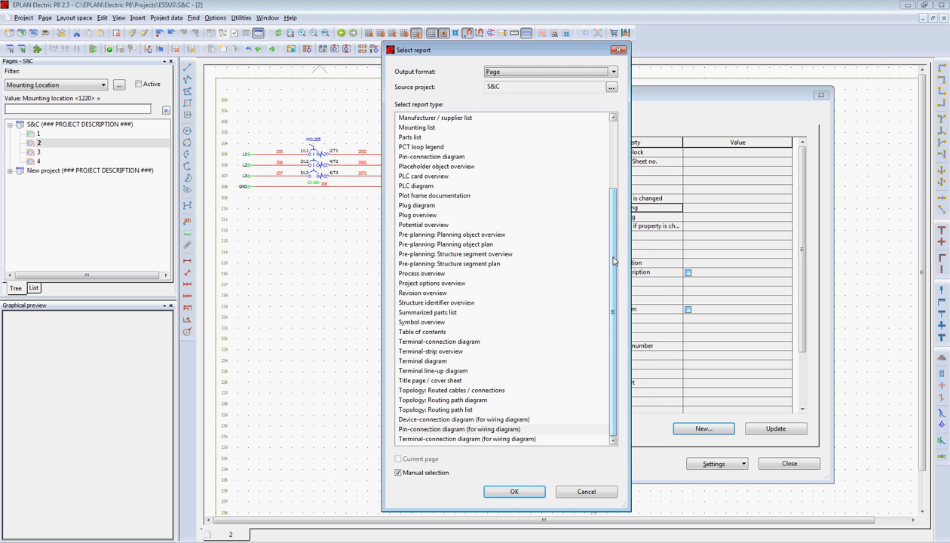
- Generate a manually placed device-connection diagram for CR205, MOL205 and MTR205
left_click(464, 419)
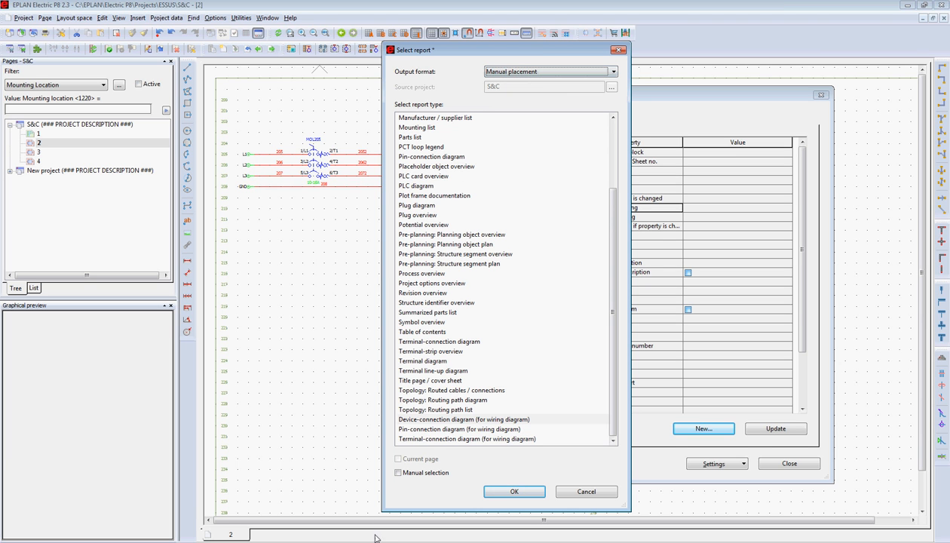
left_click(398, 473)
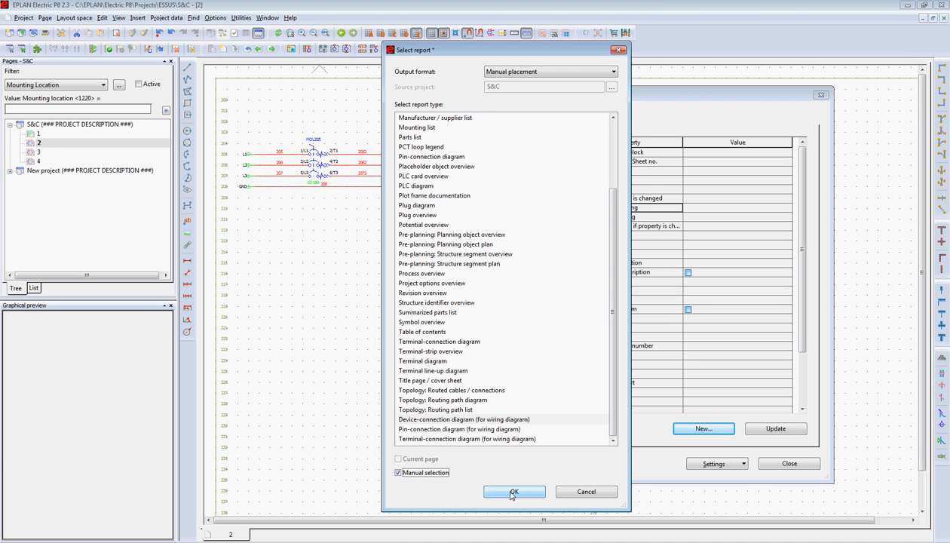
left_click(514, 491)
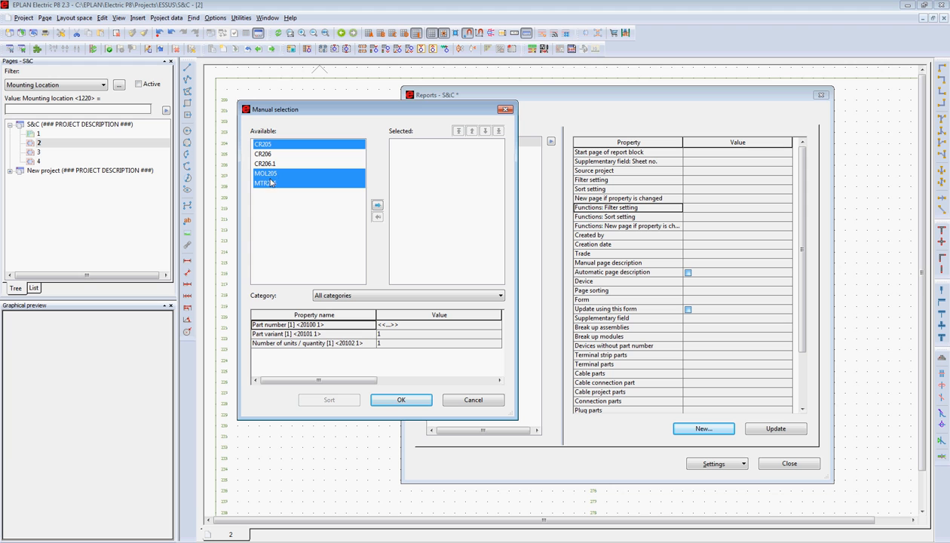
left_click(377, 205)
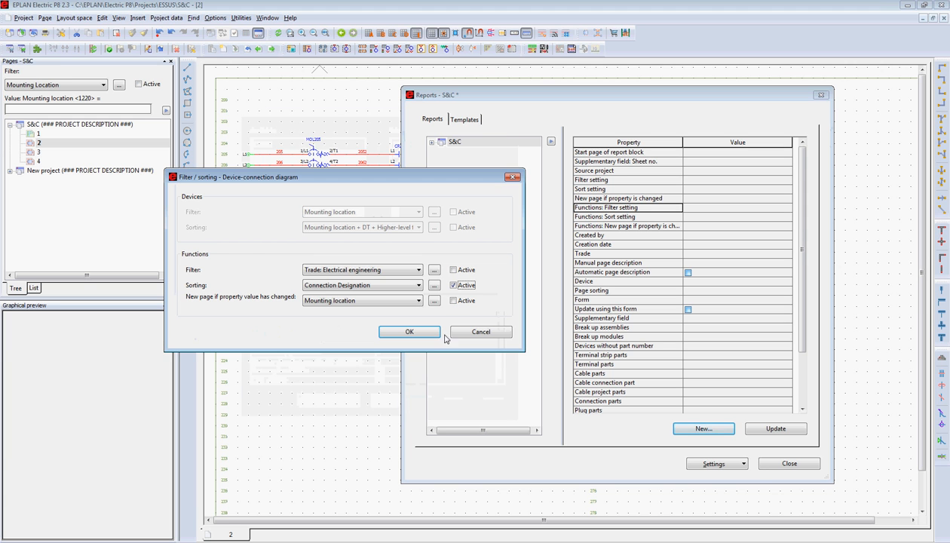
left_click(409, 331)
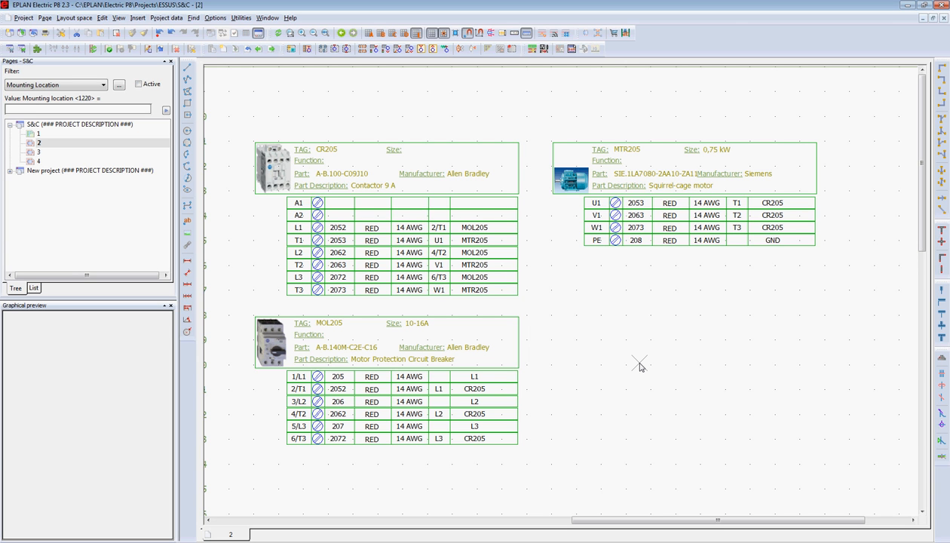
mouse_move(705, 362)
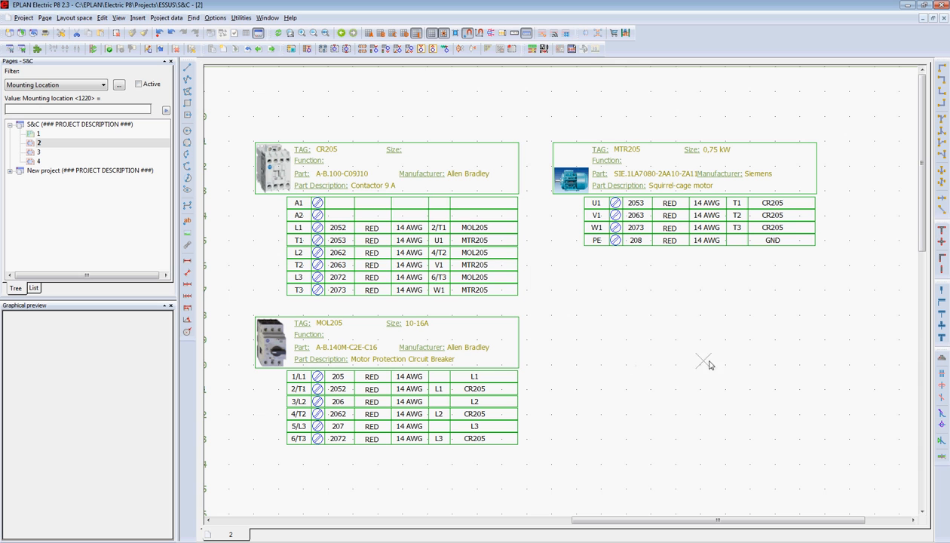
mouse_move(249, 248)
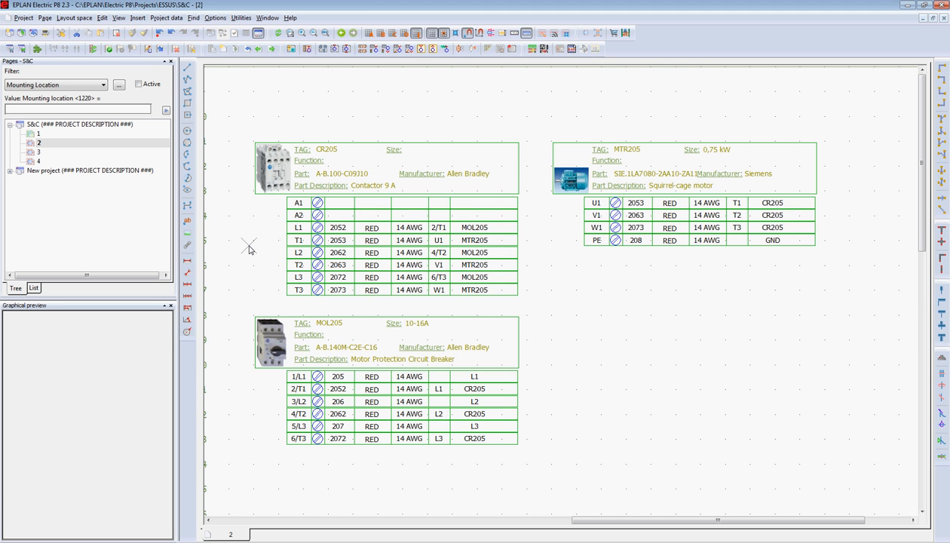